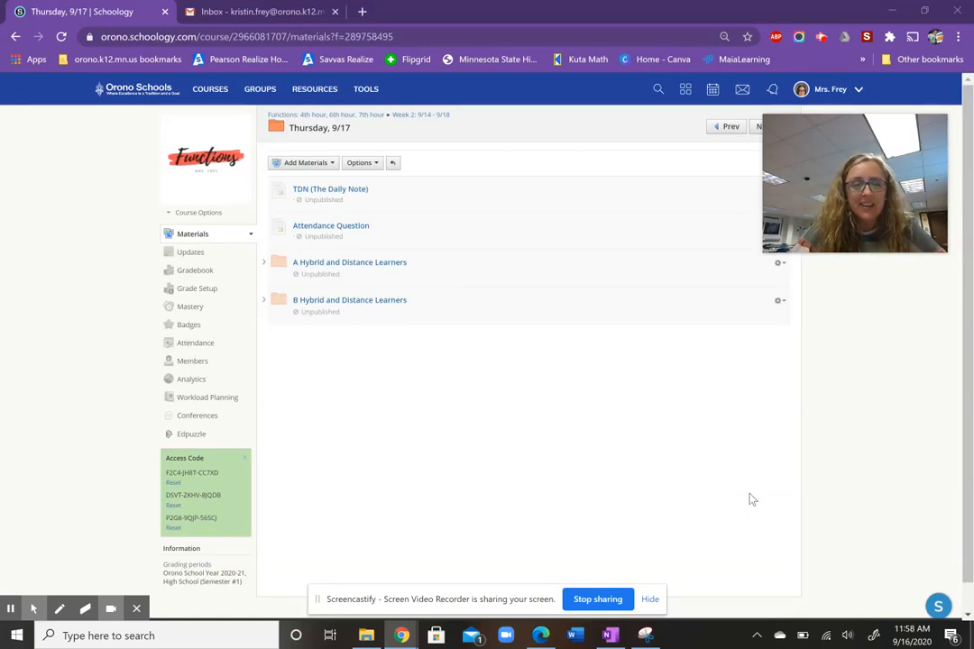
pyautogui.moveTo(488, 371)
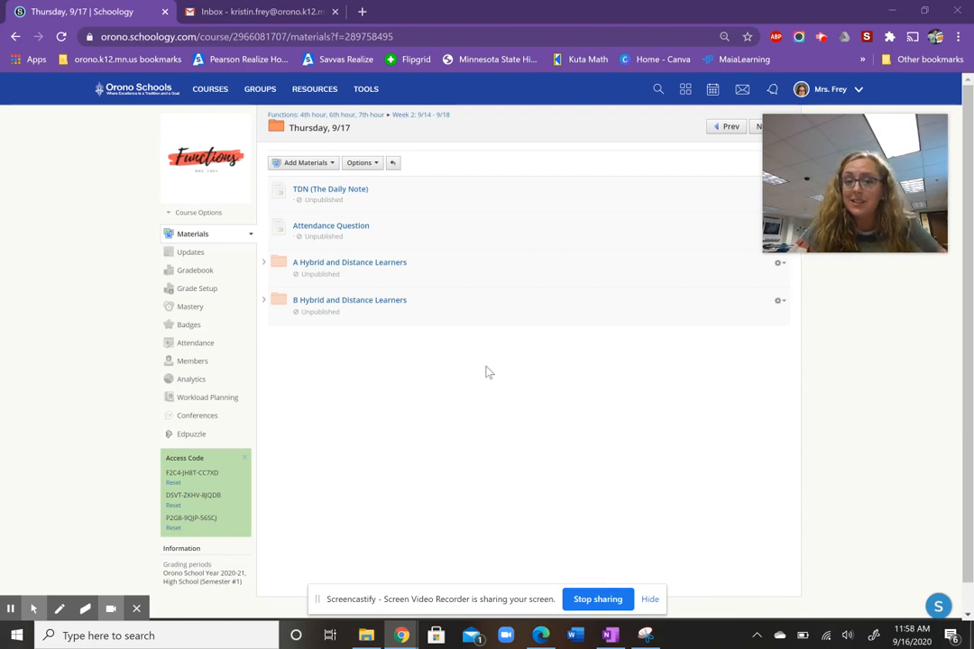
pyautogui.moveTo(350, 227)
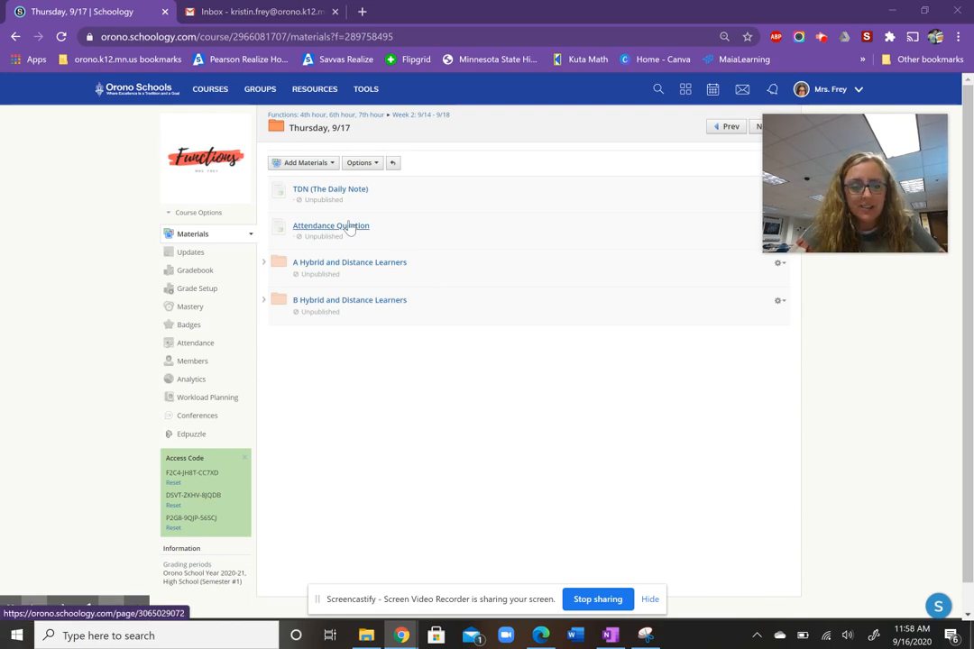
# View the A Hybrid and Distance Learners folder's video lesson, checkpoint quiz and notes picture
pyautogui.click(350, 264)
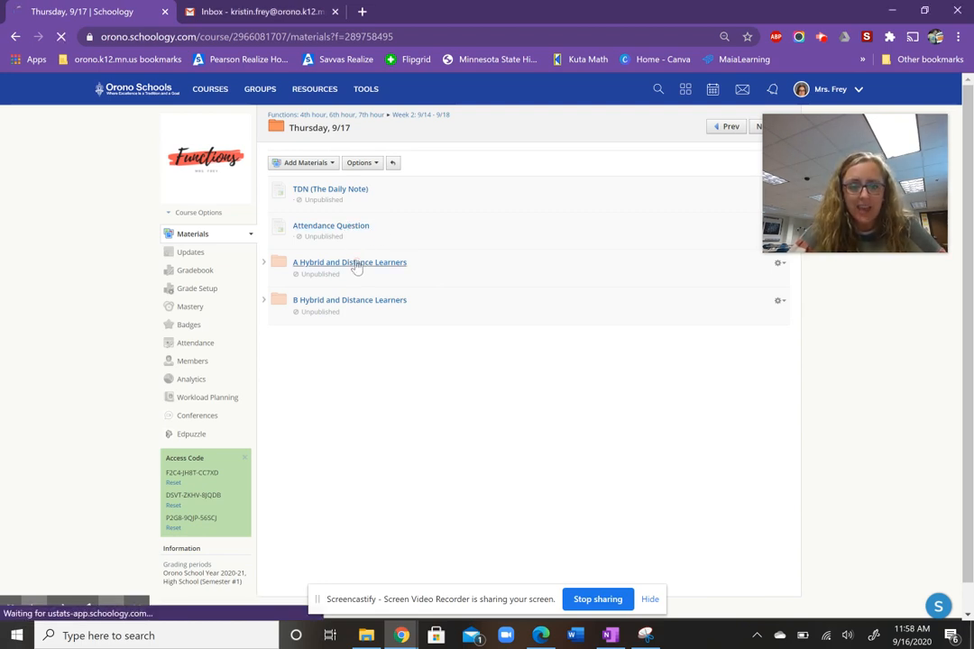
pyautogui.click(350, 263)
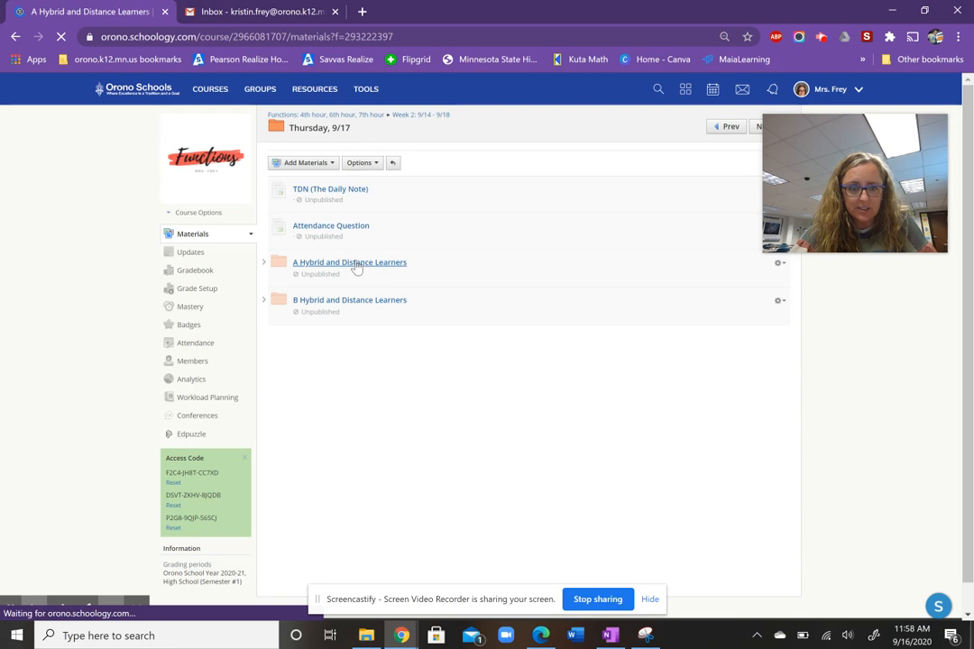
pyautogui.click(350, 264)
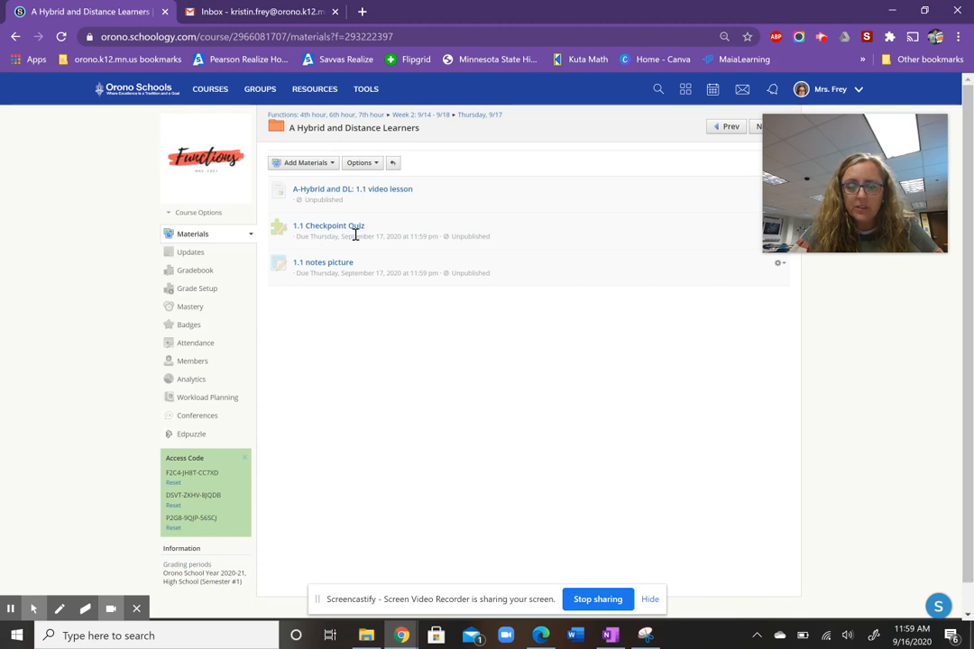
pyautogui.moveTo(342, 267)
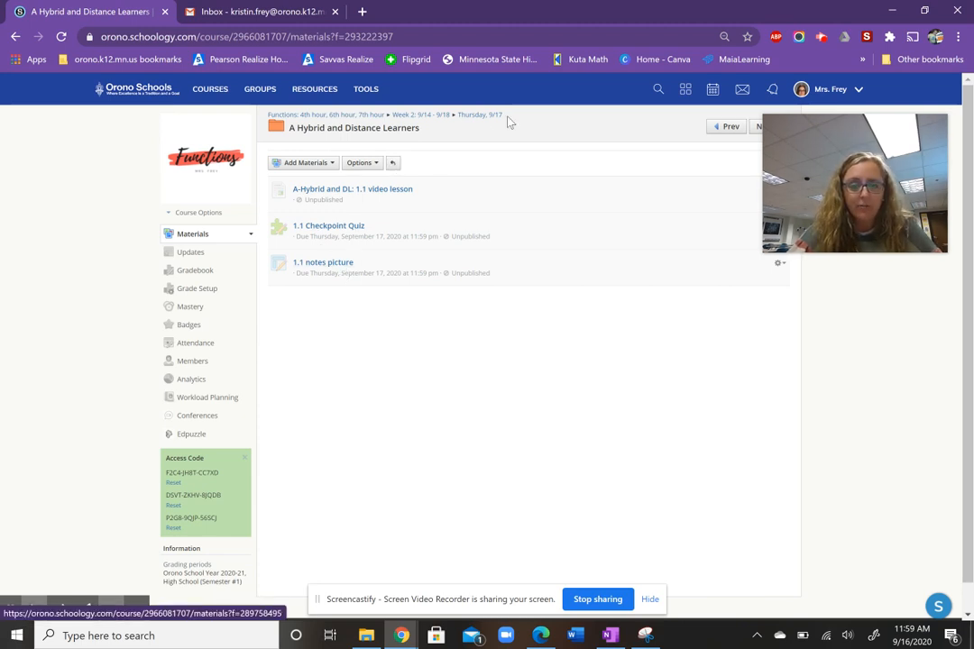
# Return to the Thursday 9/17 folder via the breadcrumb
pyautogui.click(482, 115)
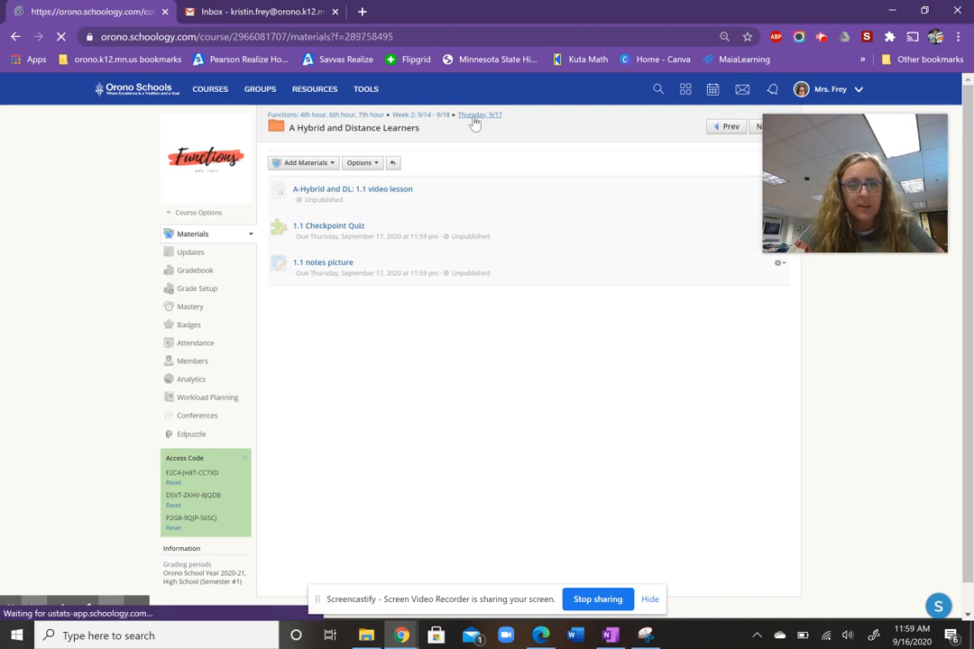
pyautogui.click(486, 116)
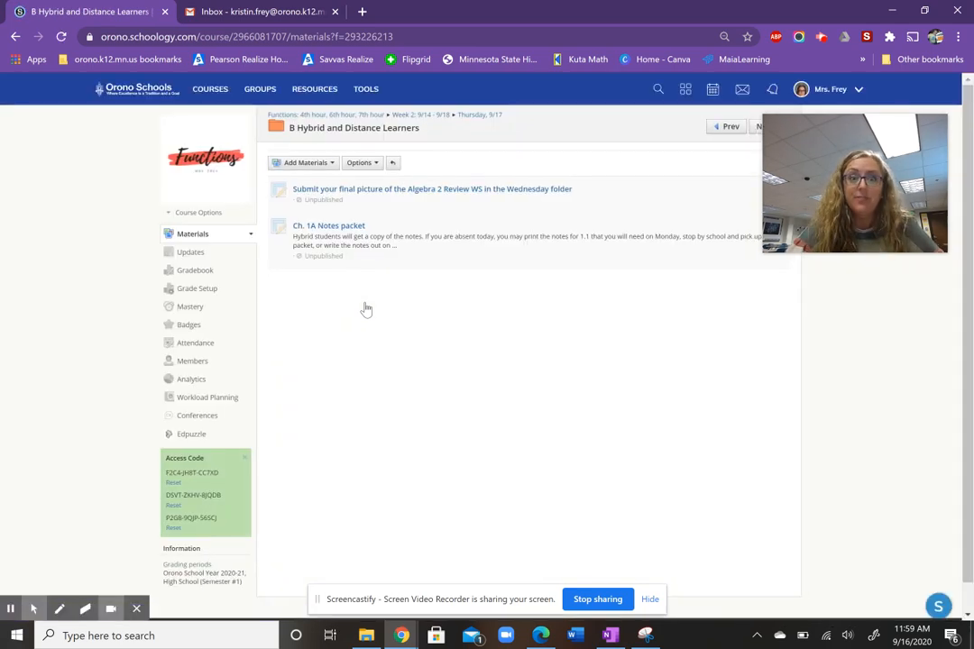
pyautogui.moveTo(503, 193)
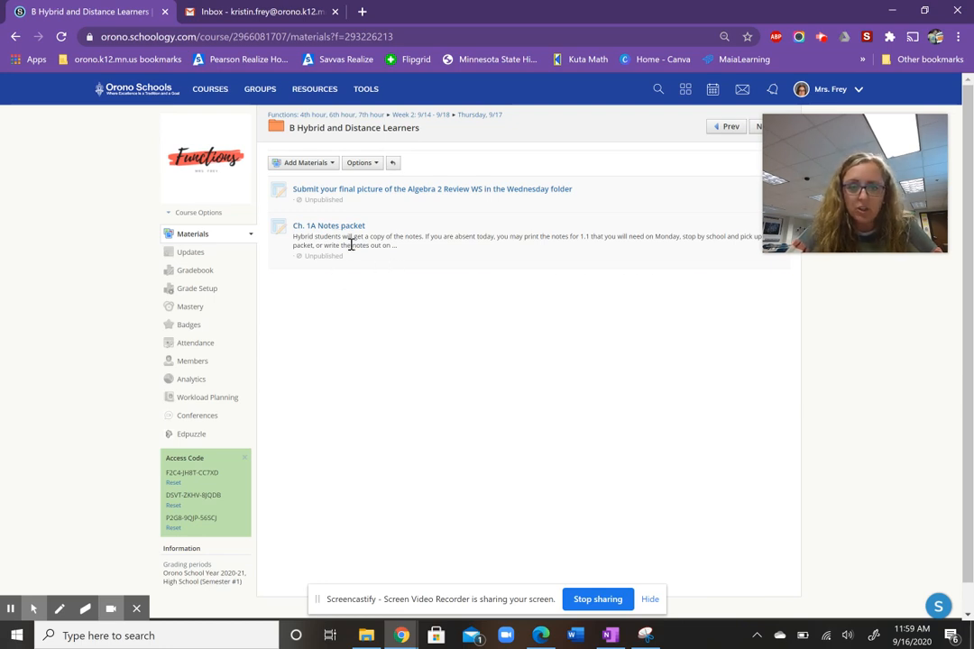
pyautogui.moveTo(377, 394)
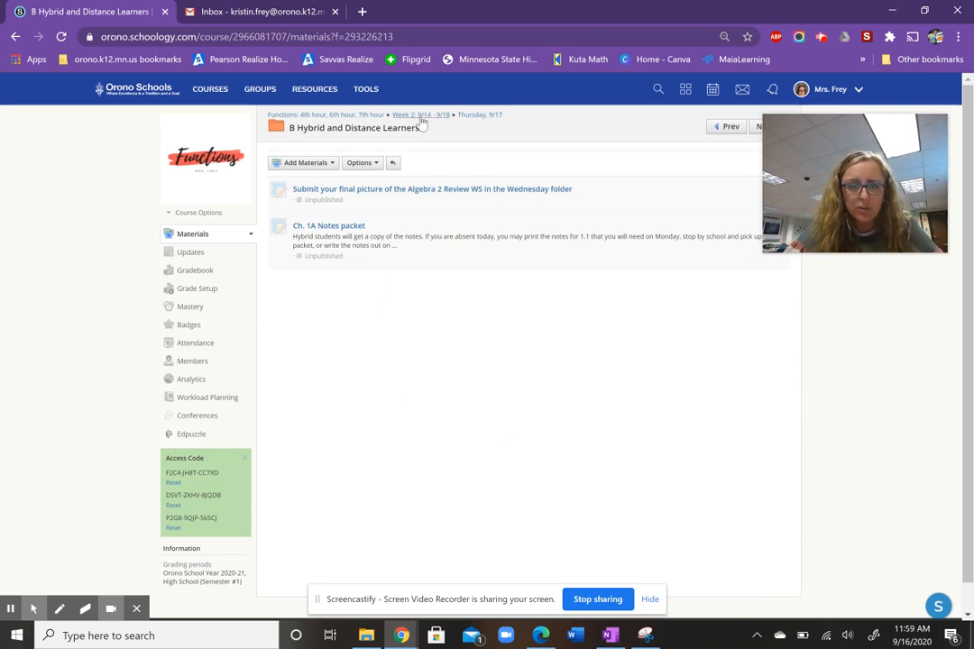
pyautogui.moveTo(465, 119)
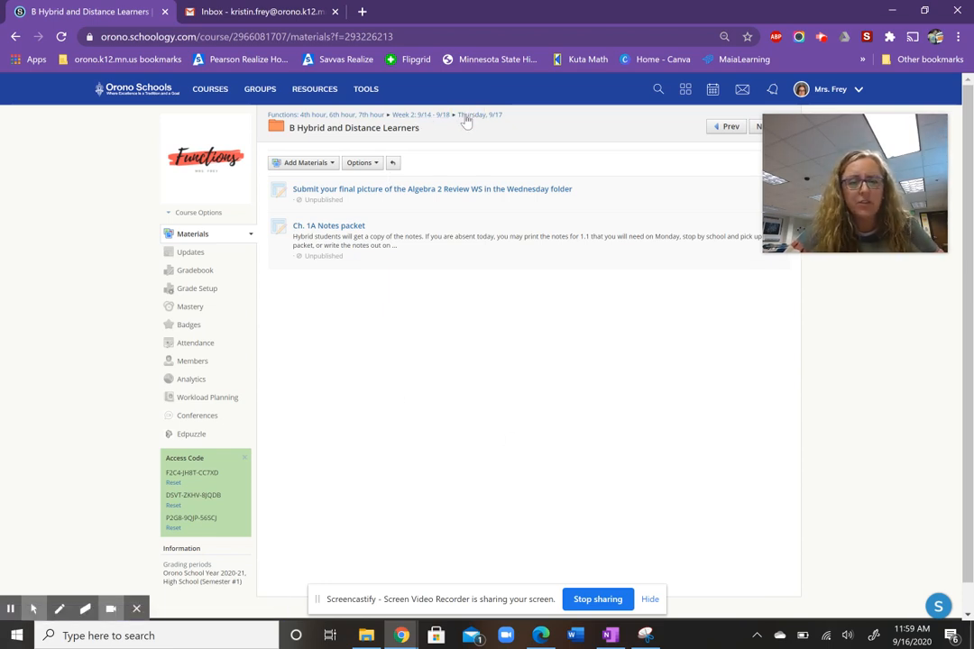
pyautogui.moveTo(465, 119)
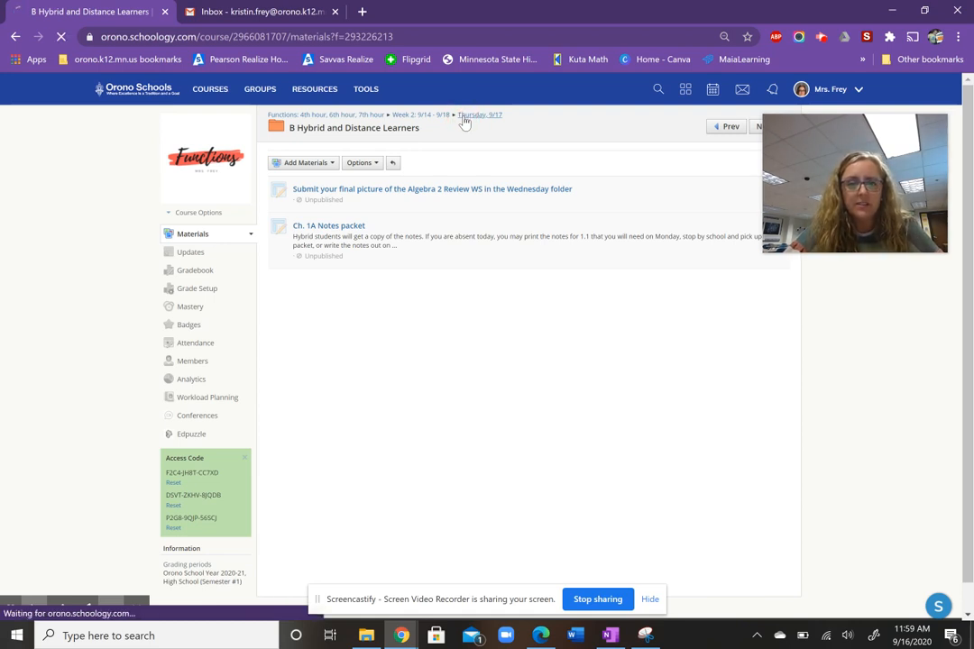
# Return from the B Hybrid folder's Algebra 2 review and notes packet to Thursday 9/17
pyautogui.click(476, 115)
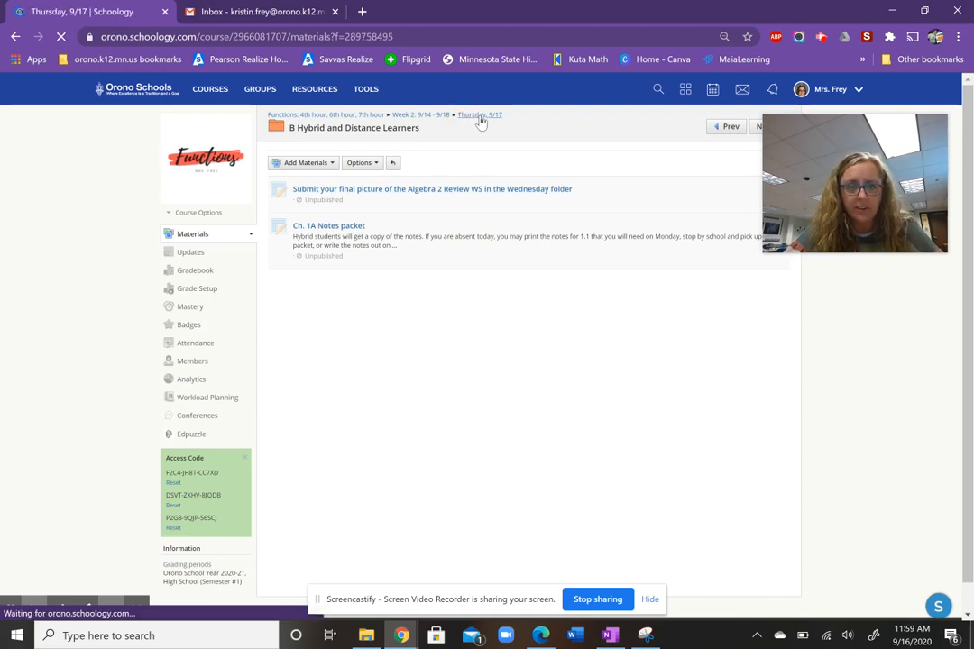
pyautogui.click(476, 116)
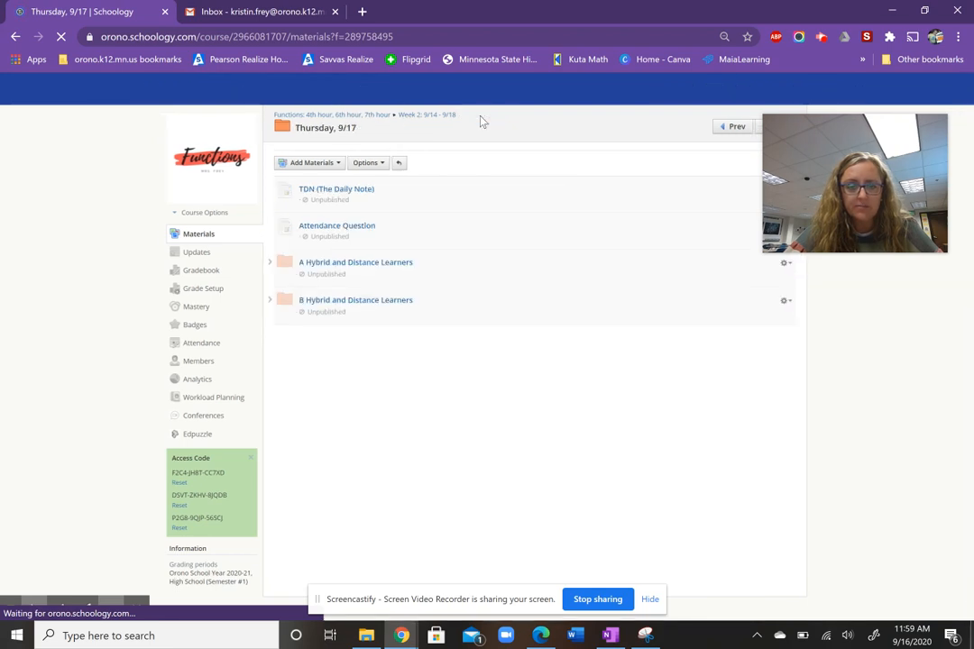